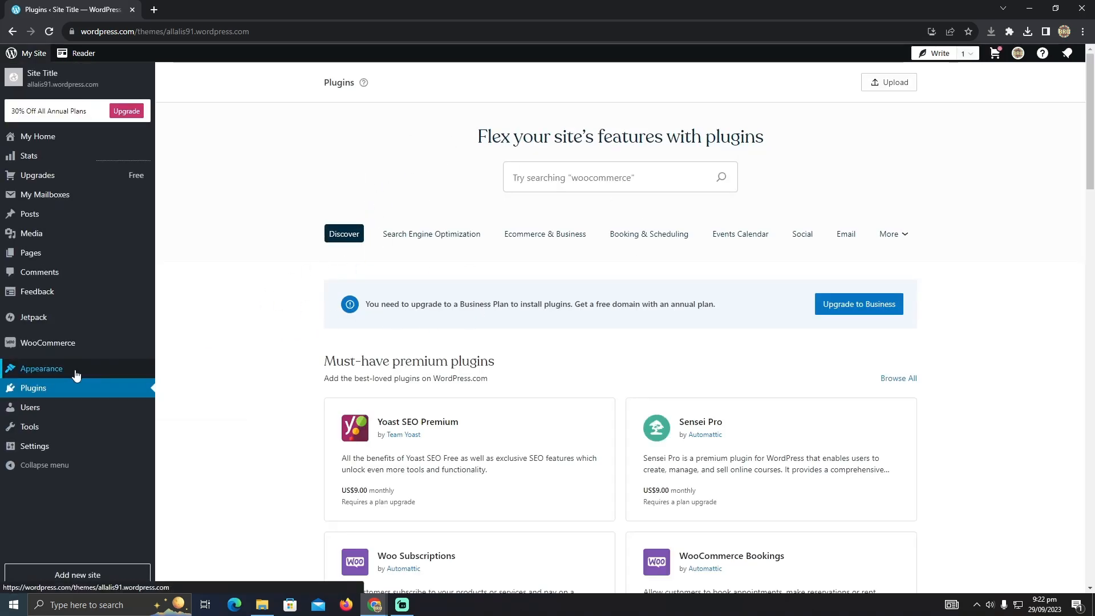
Go to Appearance and scroll the Themes page listing Twenty Twenty-Three as active
click(41, 368)
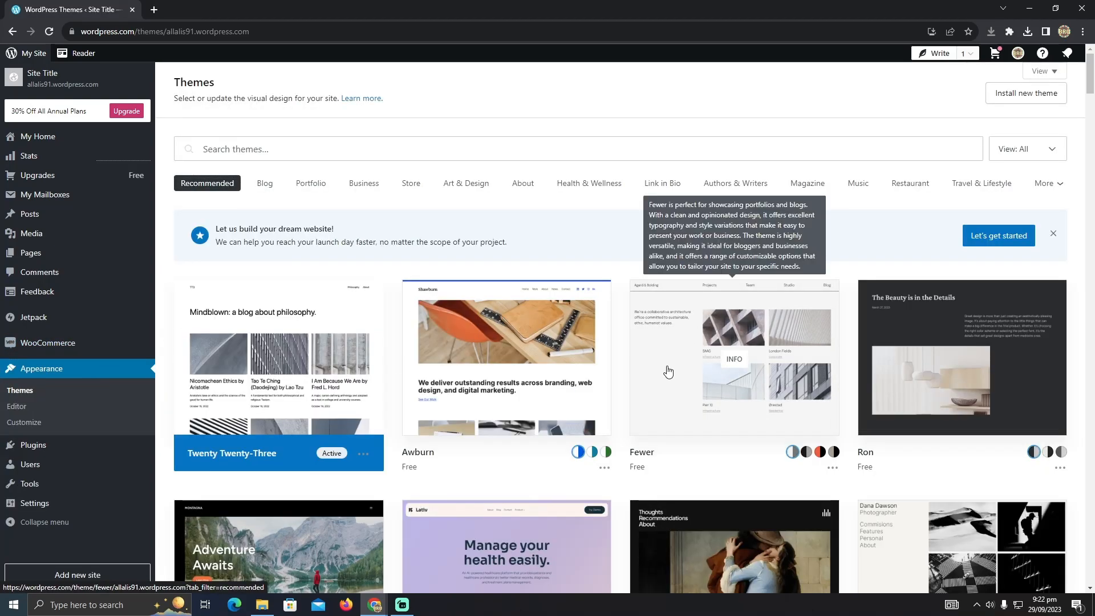
scroll(down, 3)
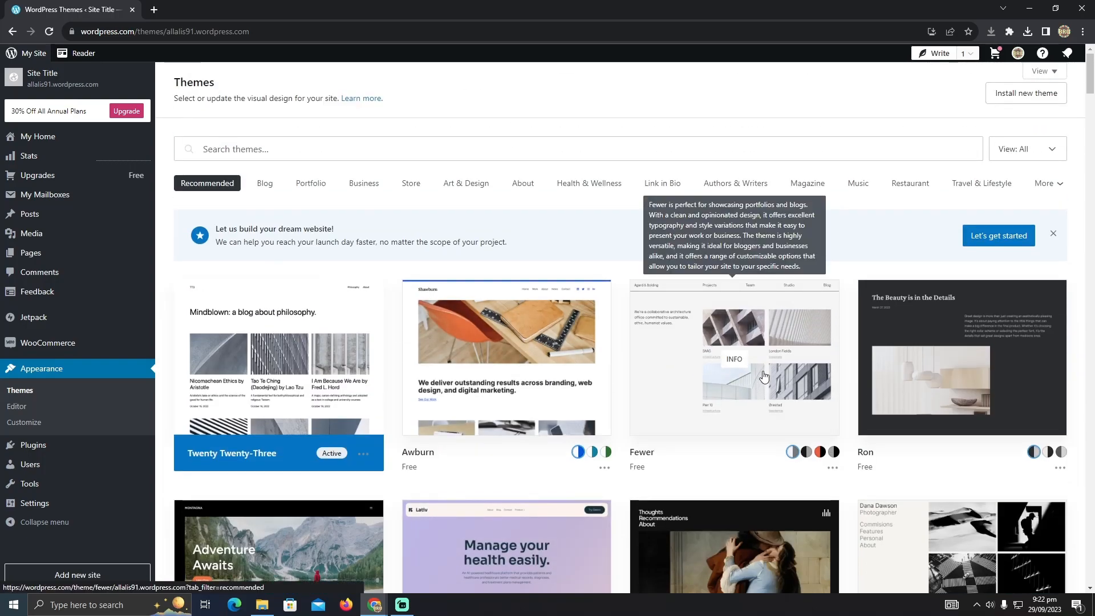
Activate the Fewer theme, confirming the homepage will be replaced
click(734, 357)
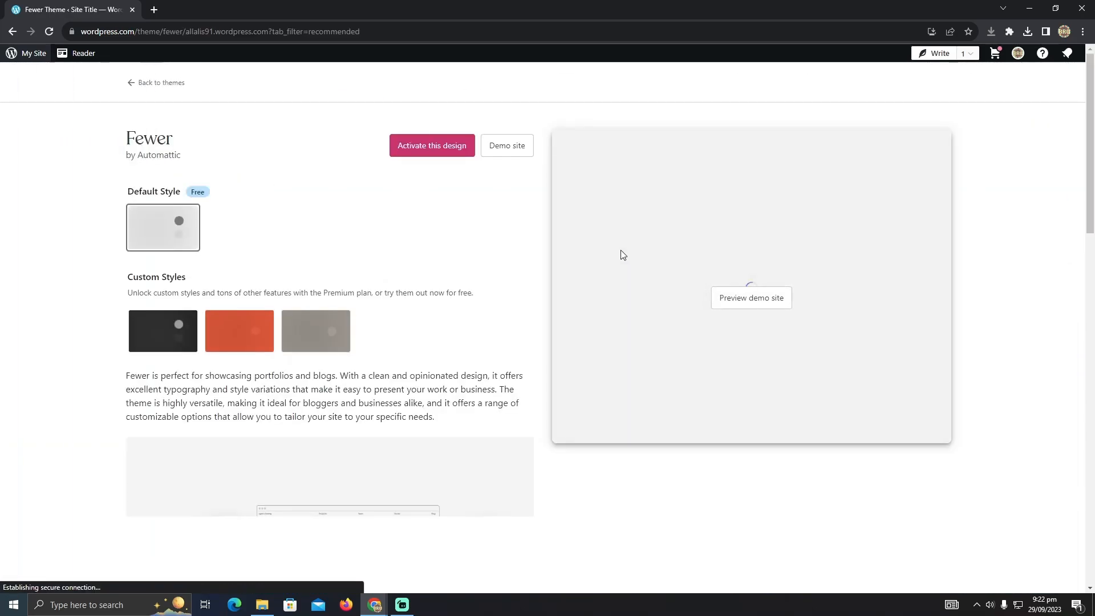
click(432, 146)
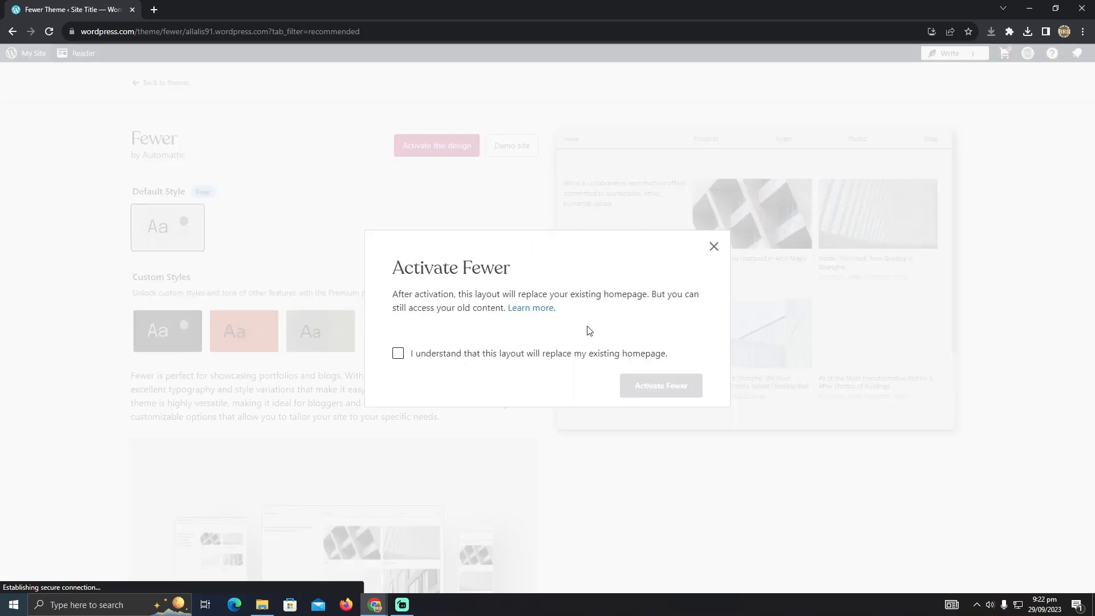
click(398, 353)
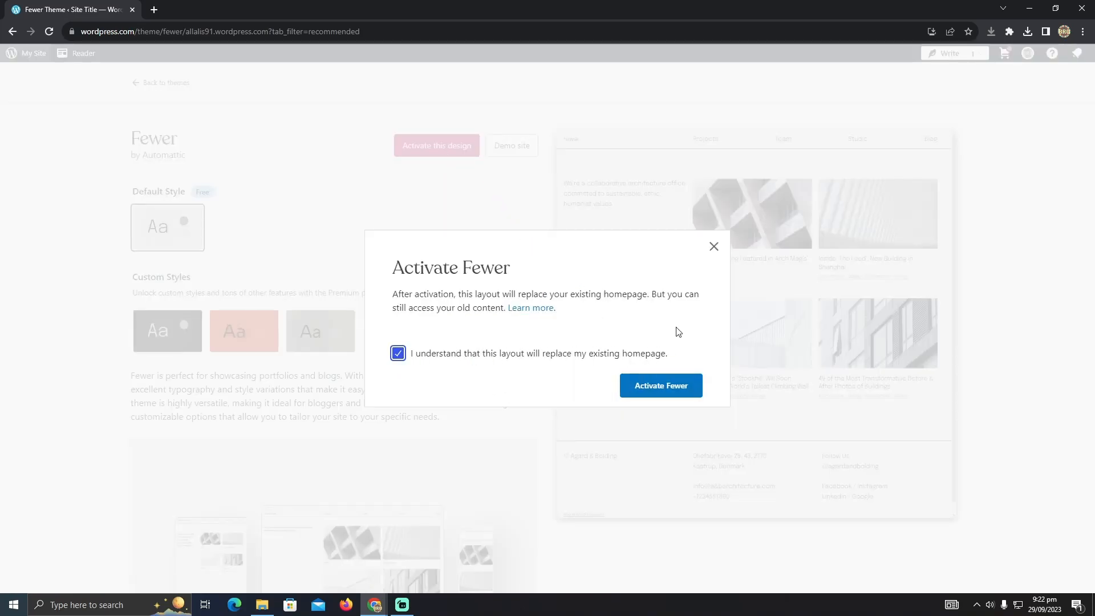
click(660, 385)
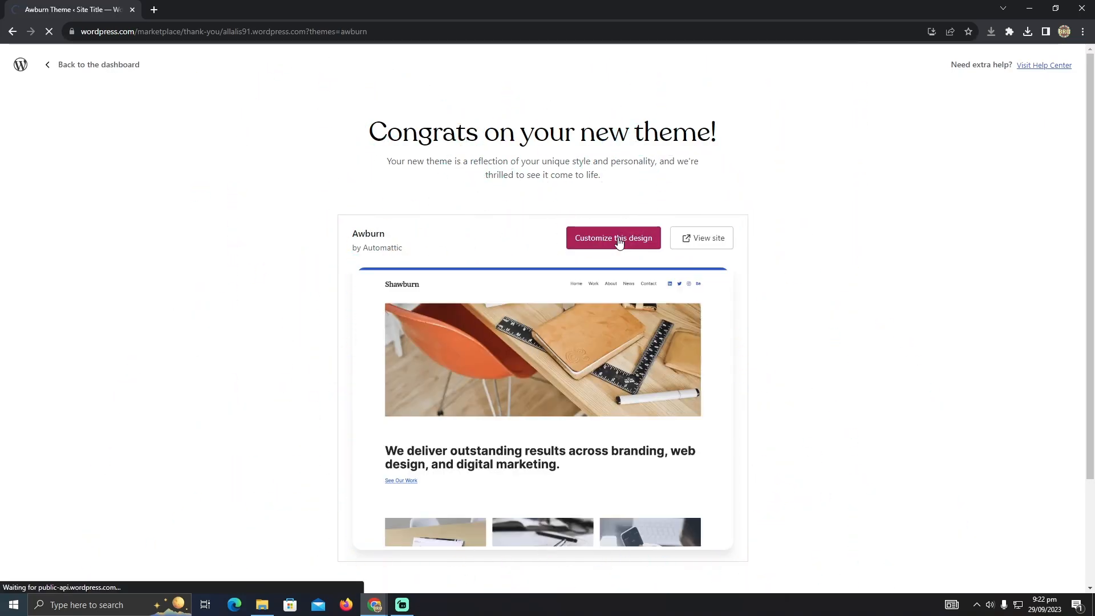
Open the new theme in the site editor via Customize this design
click(612, 239)
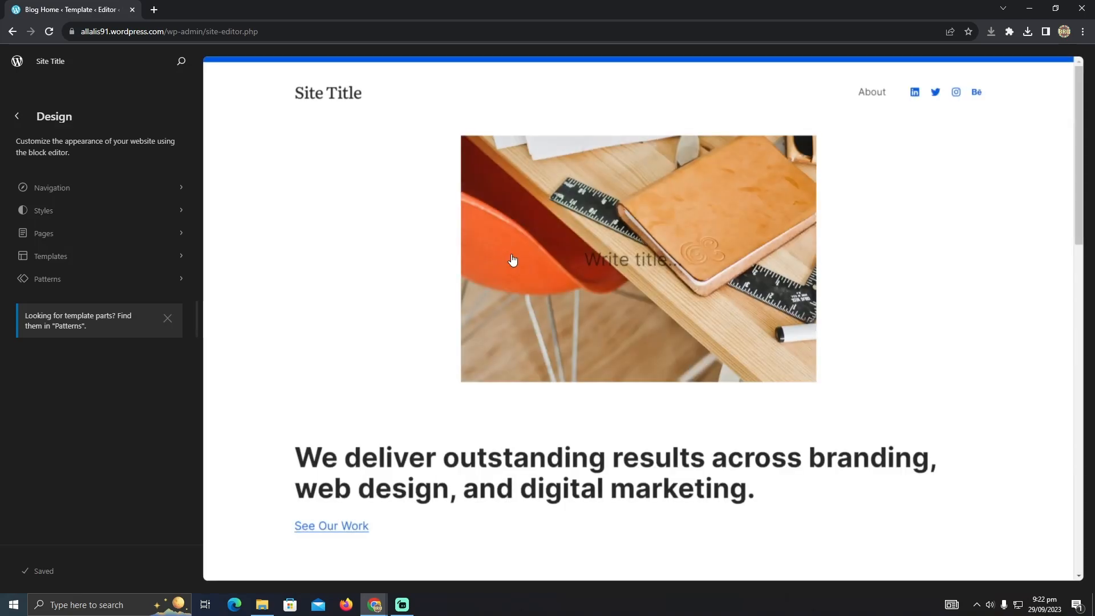
mouse_move(660, 123)
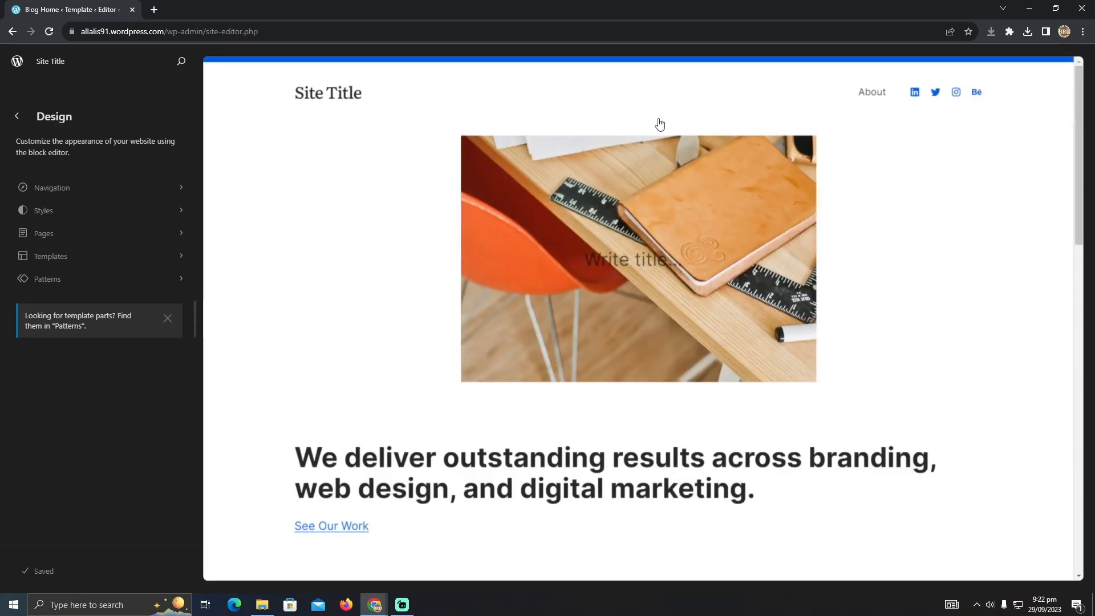
mouse_move(16, 116)
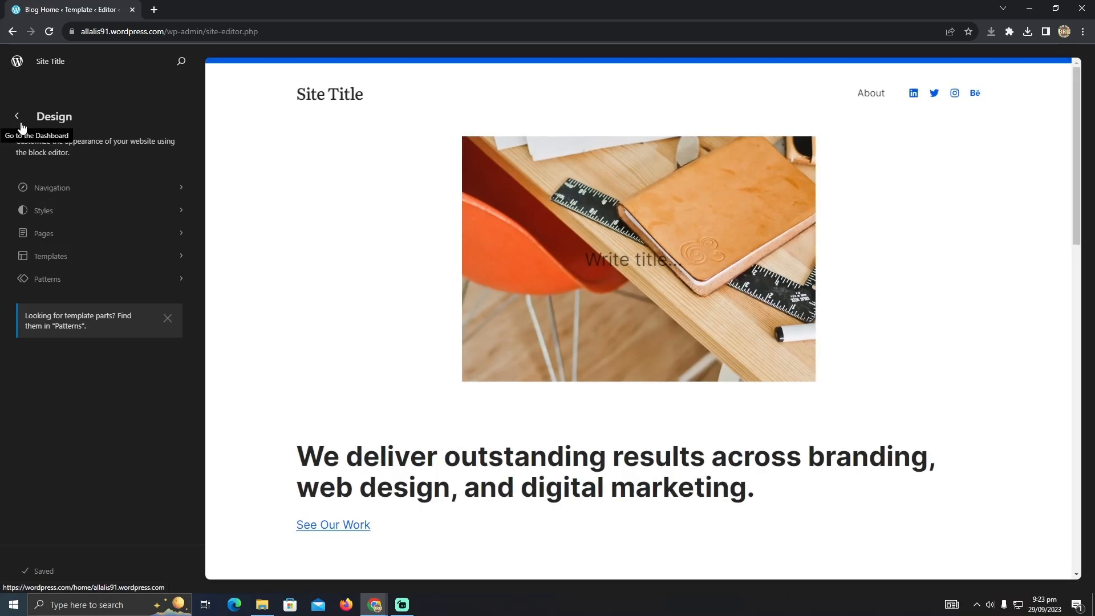
Return to the Dashboard and start a blank new post with Write
click(16, 117)
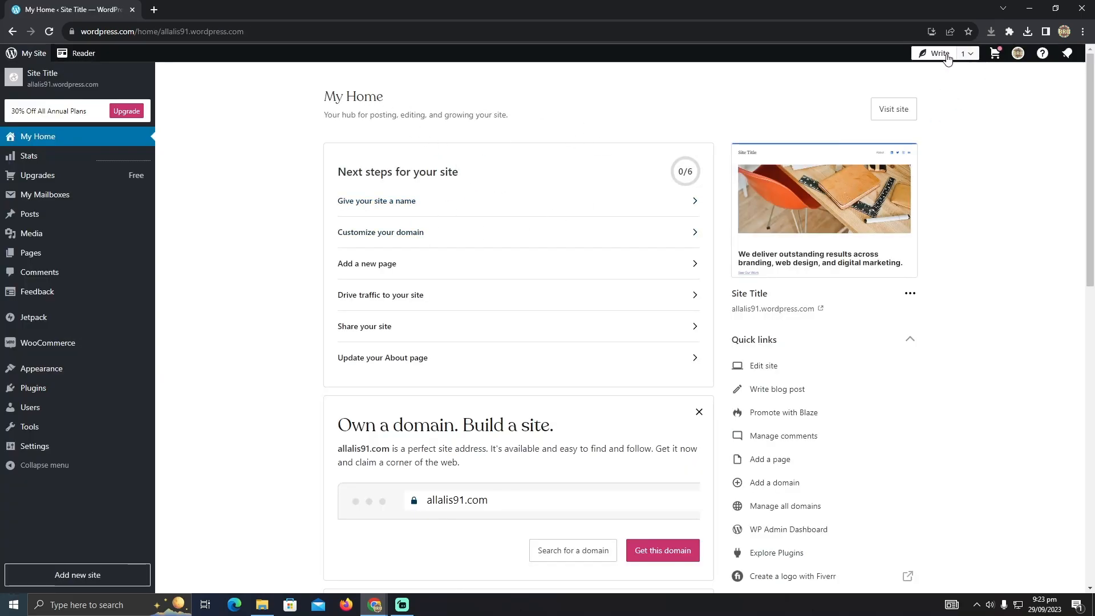
click(938, 53)
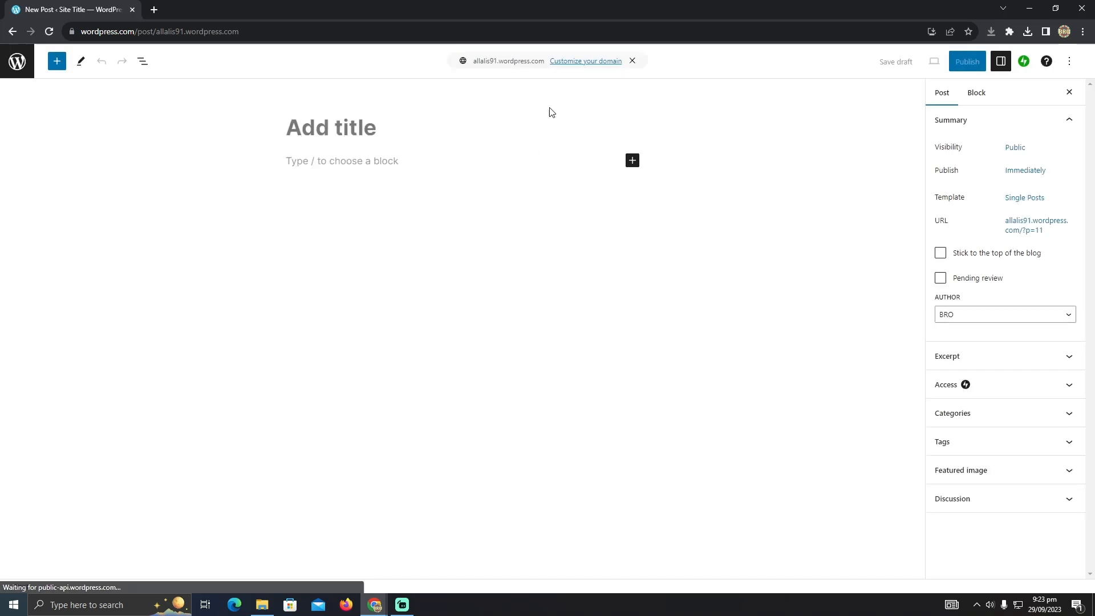
Insert an empty Code block into the post via the block inserter
click(57, 61)
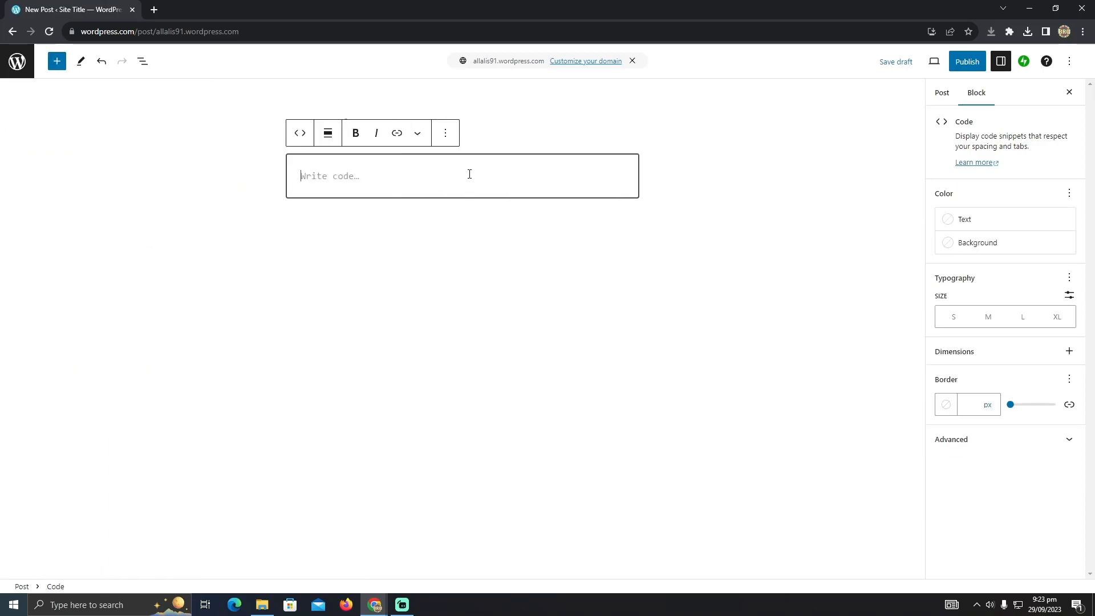
mouse_move(471, 165)
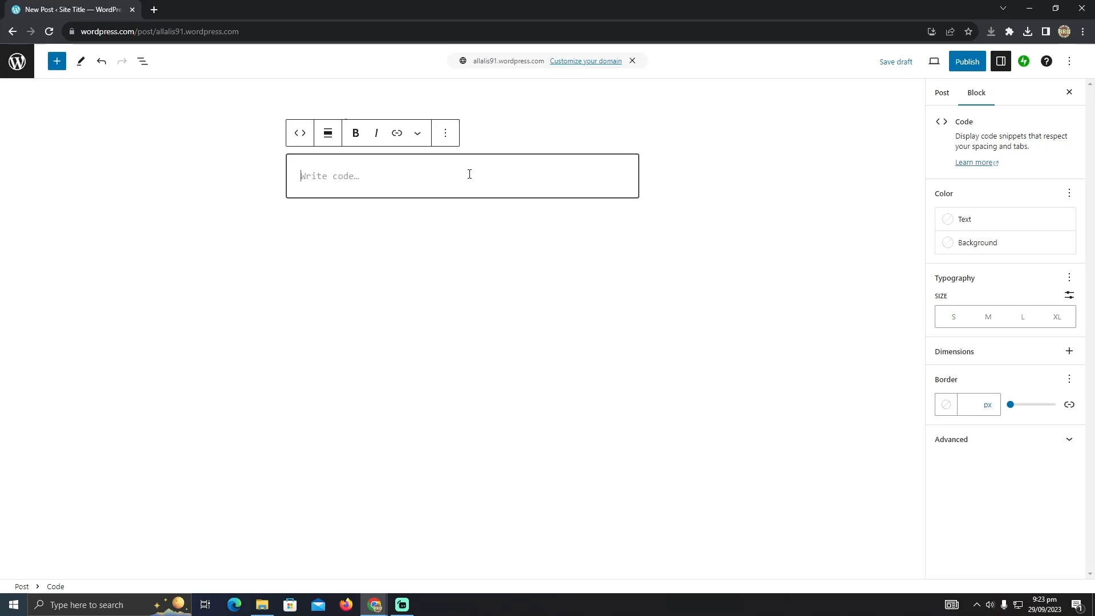
mouse_move(432, 189)
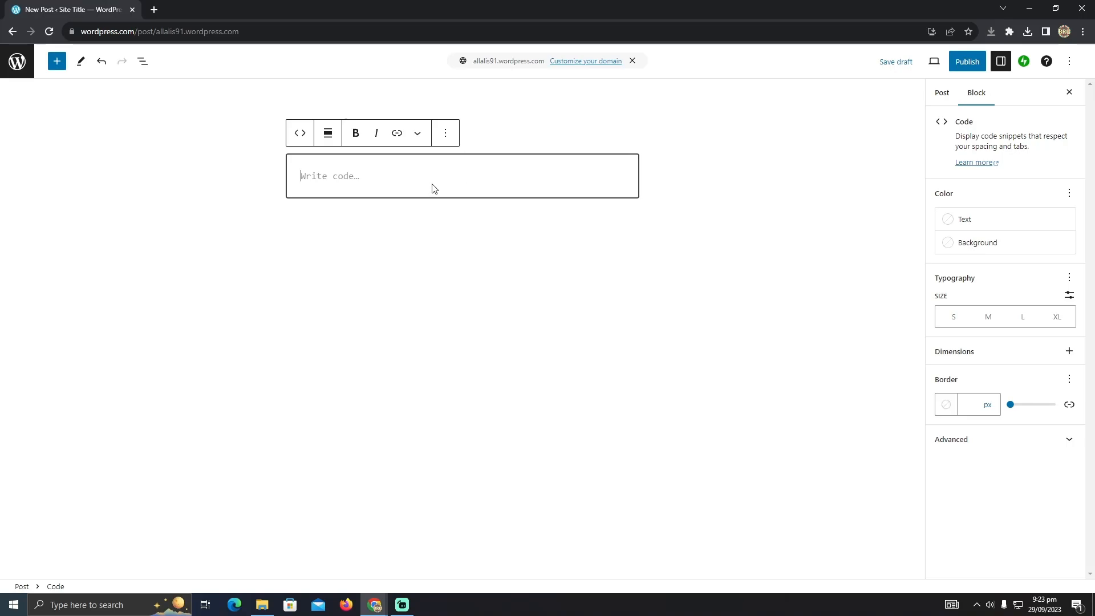
mouse_move(517, 182)
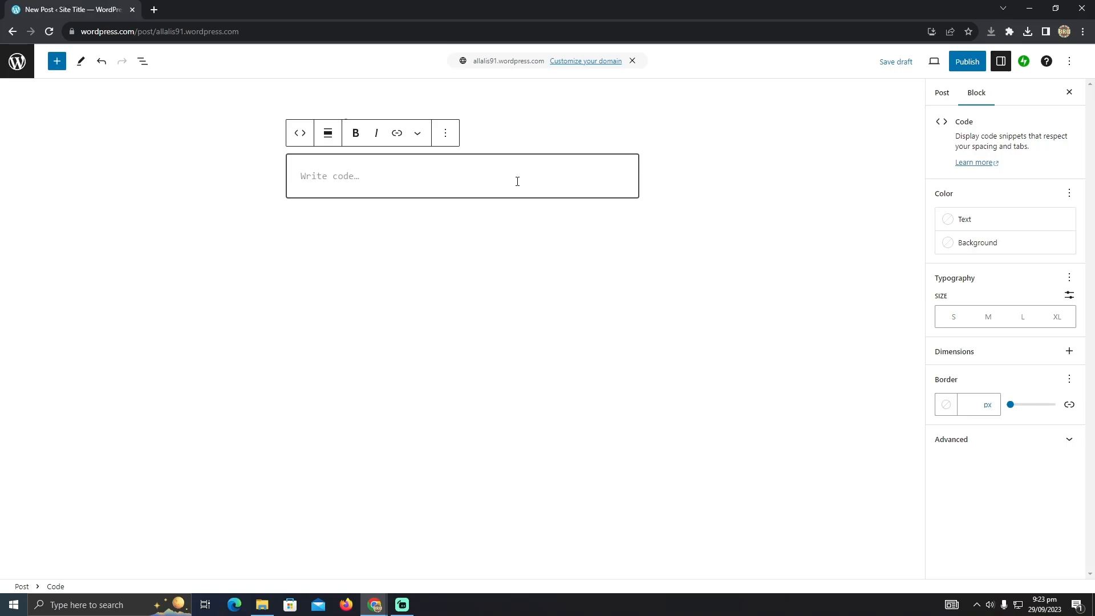
mouse_move(470, 408)
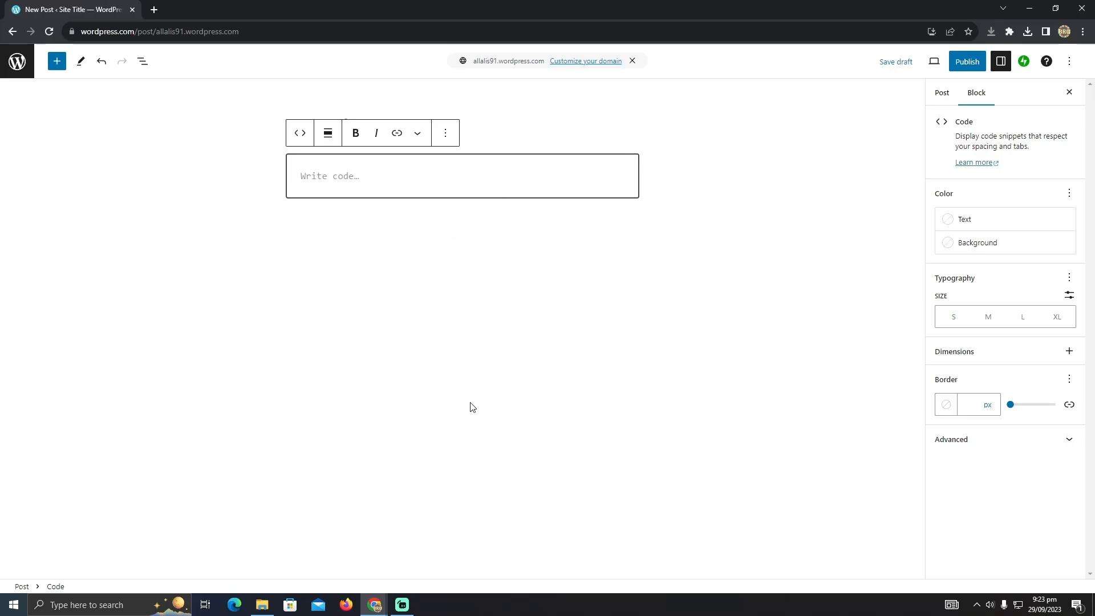
mouse_move(226, 440)
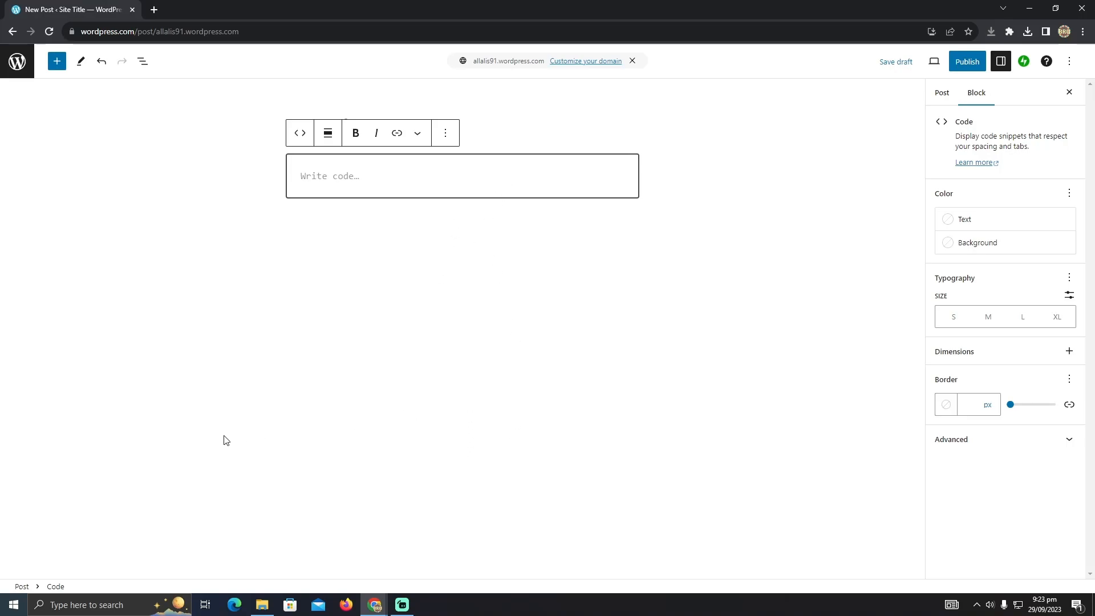